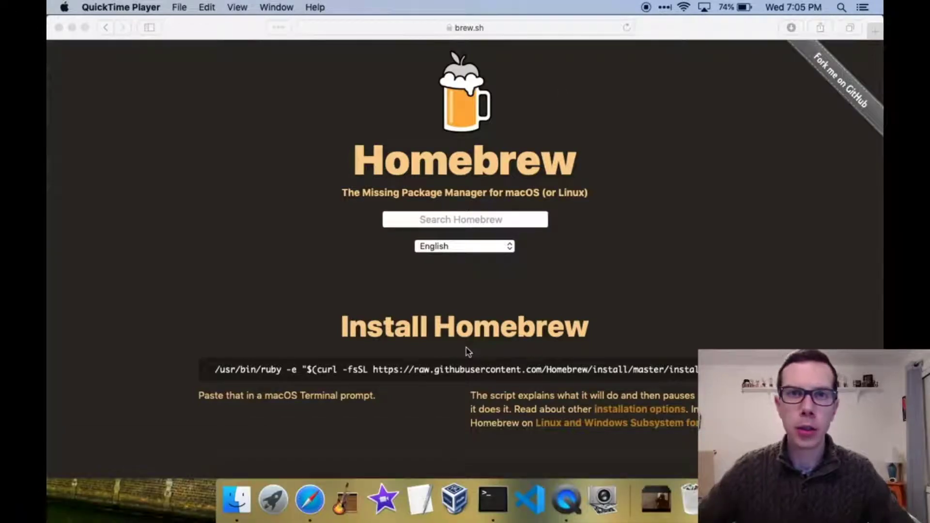
pyautogui.moveTo(449, 374)
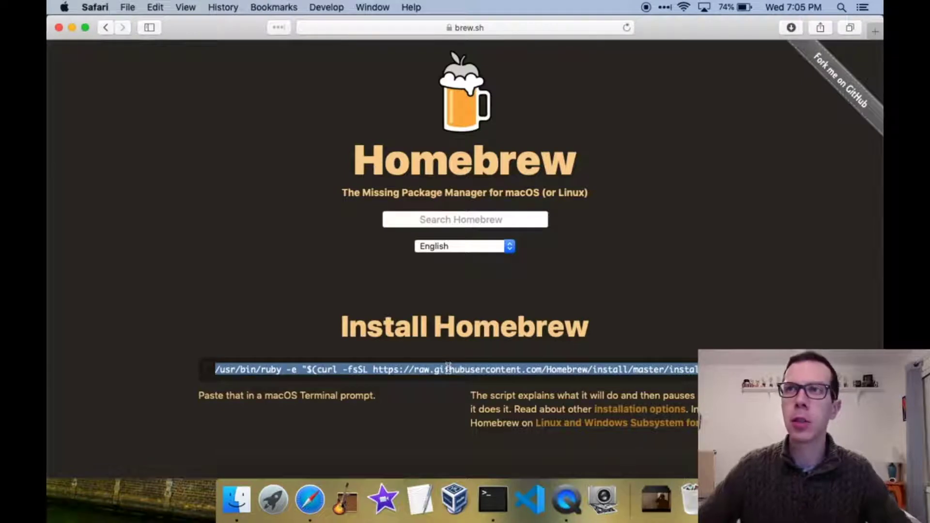
pyautogui.moveTo(492, 500)
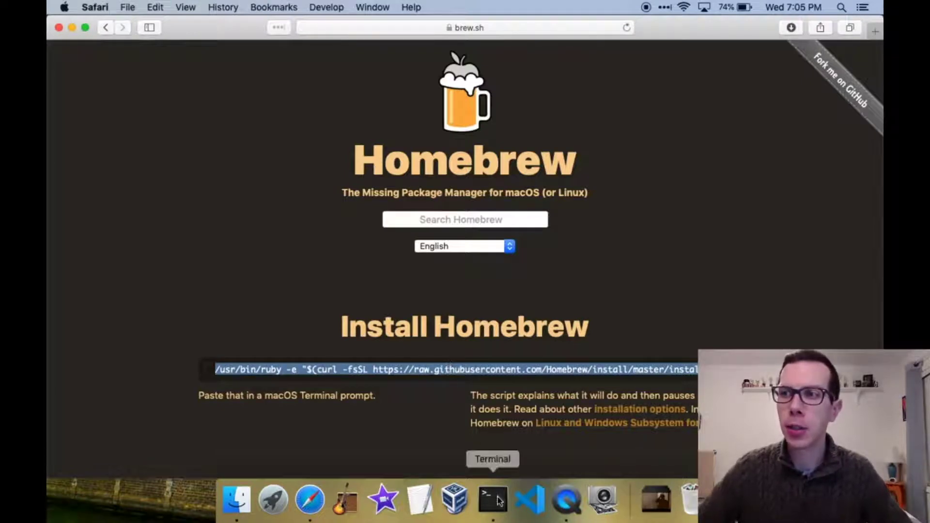
# Step: Run the Homebrew ruby/curl install script in Terminal and confirm to continue installation
pyautogui.click(492, 500)
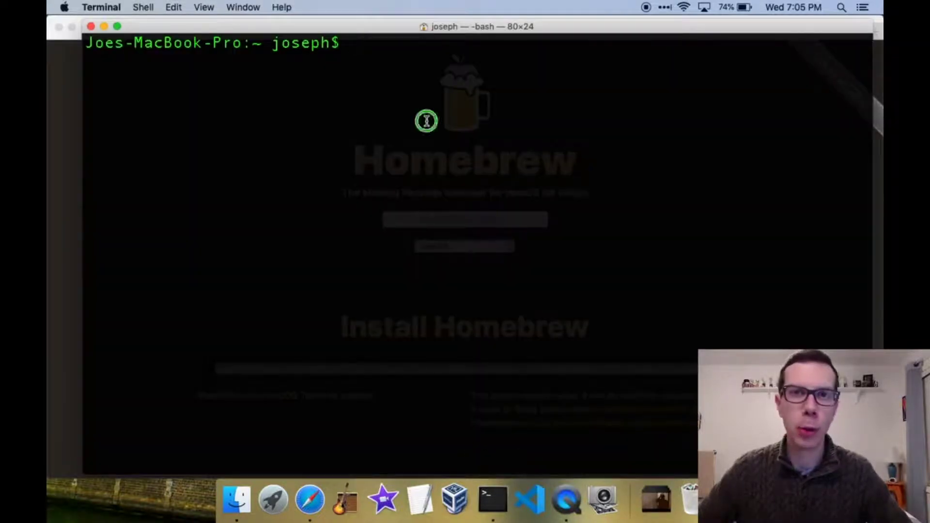
pyautogui.write('/usr/bin/ruby -e "$(curl -fsSL https://raw.githubusercontent.com/Homebrew/install/master/install)"')
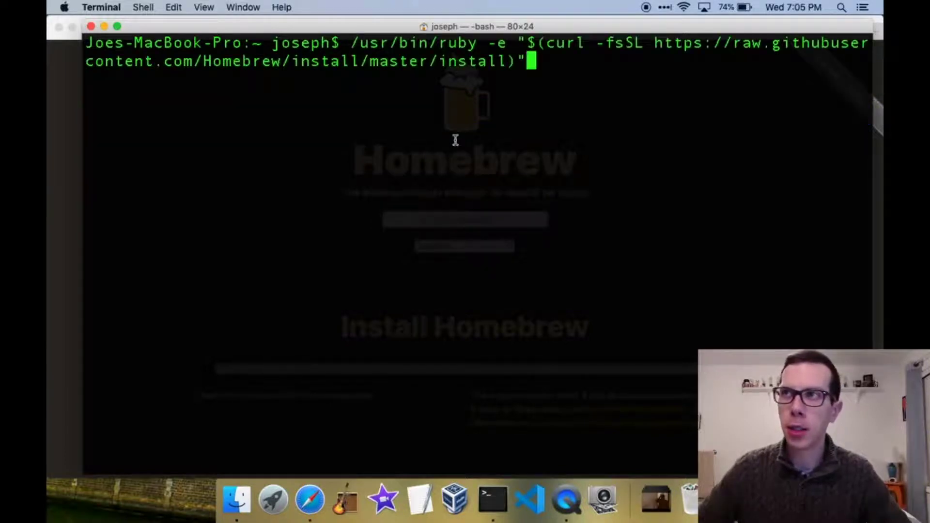
pyautogui.press('Return')
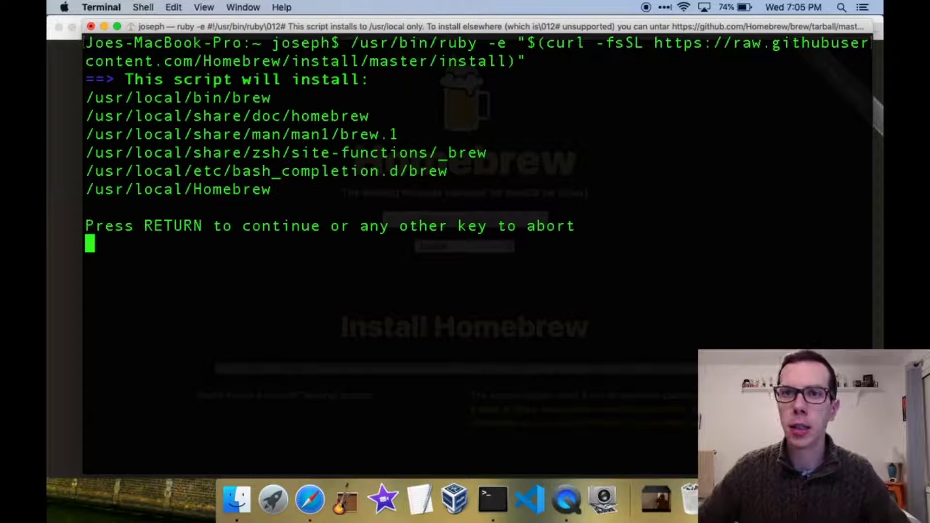
pyautogui.press('Return')
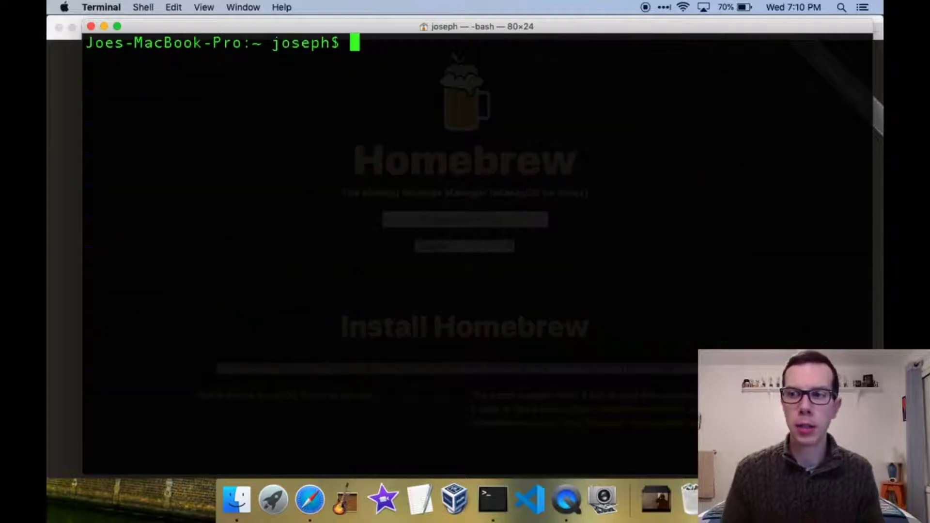
# Step: Start 'brew install gforth' at the bash prompt
pyautogui.write('bew')
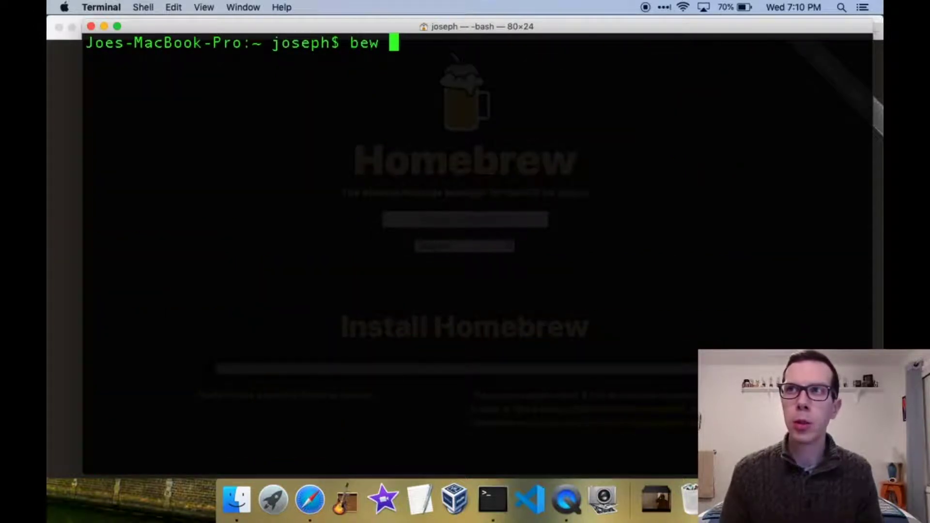
pyautogui.write('brew in')
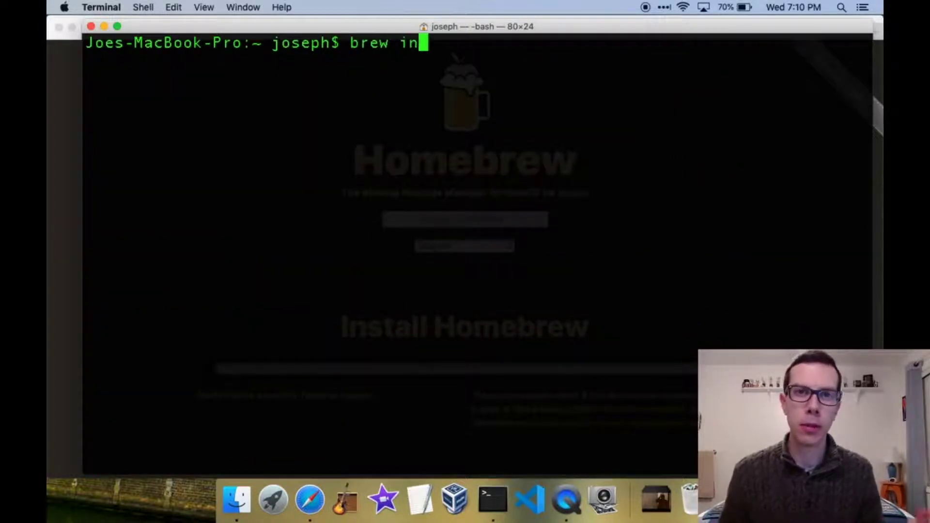
pyautogui.write('stall gfor')
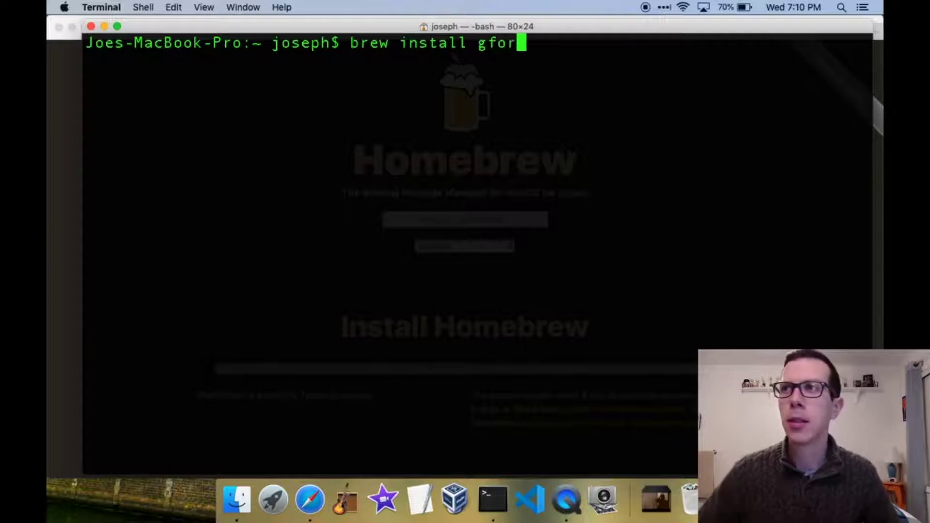
pyautogui.press('Return')
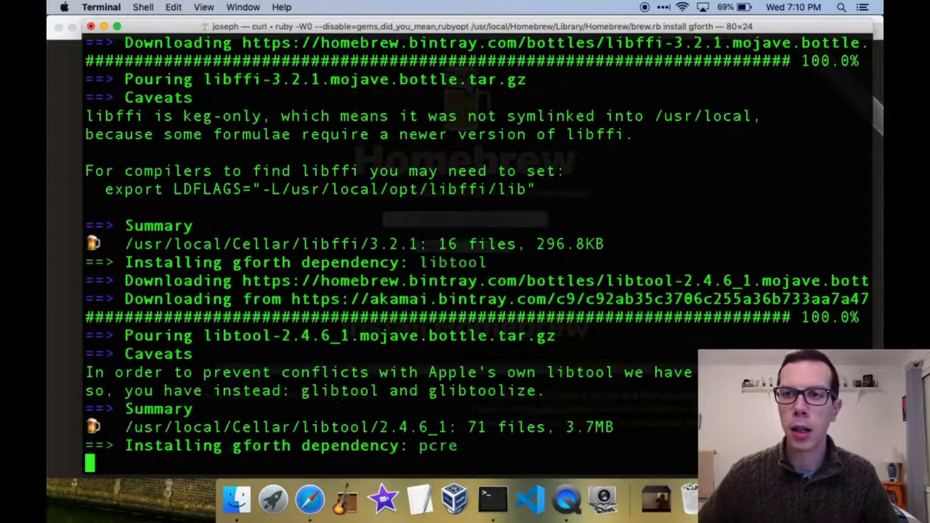
# Step: Scroll the brew output while libffi, libtool, pcre and gforth 0.7.3 finish installing
pyautogui.scroll(-3)
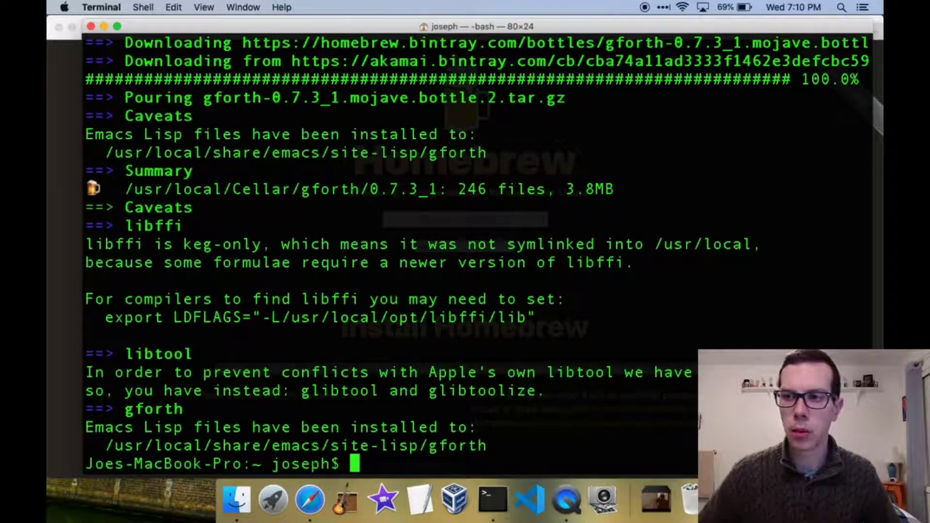
# Step: Clear the screen, launch gforth, push 75 twice and show the stack with .s
pyautogui.write('clear')
pyautogui.write('gforth')
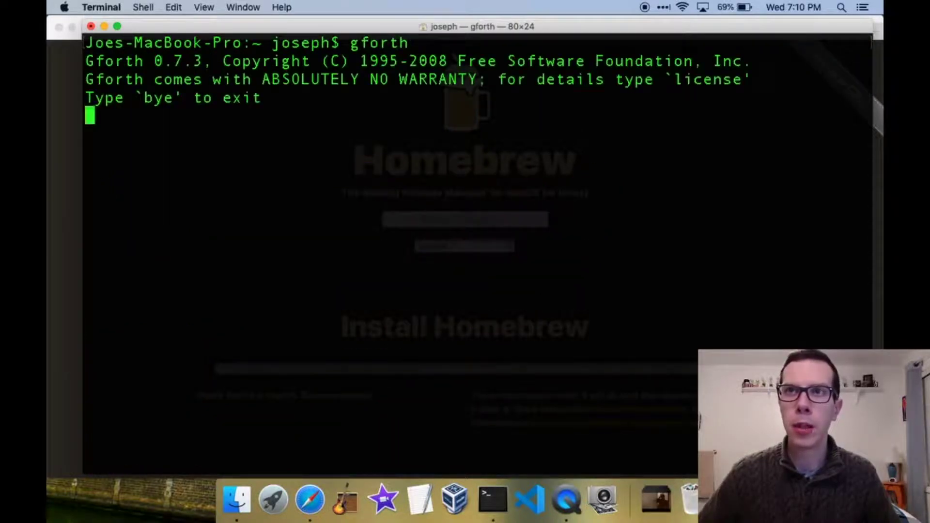
pyautogui.press('Return')
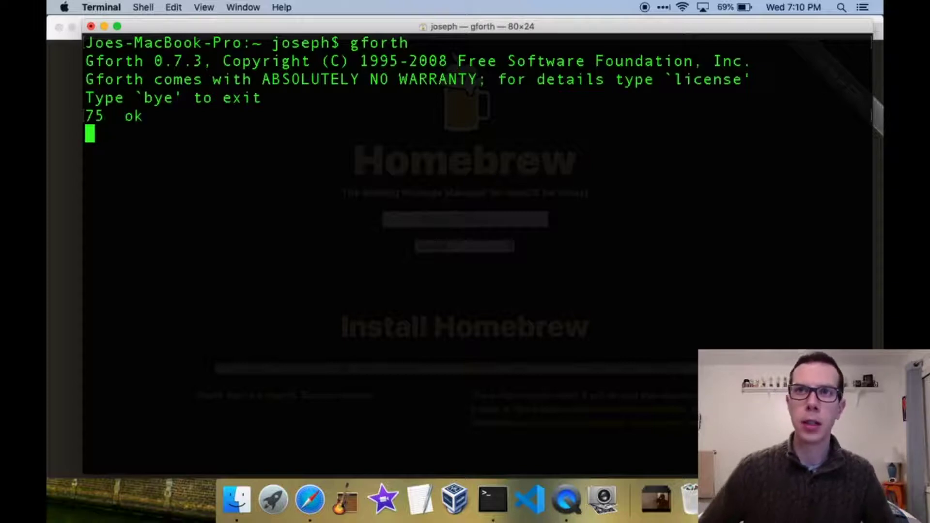
pyautogui.press('Return')
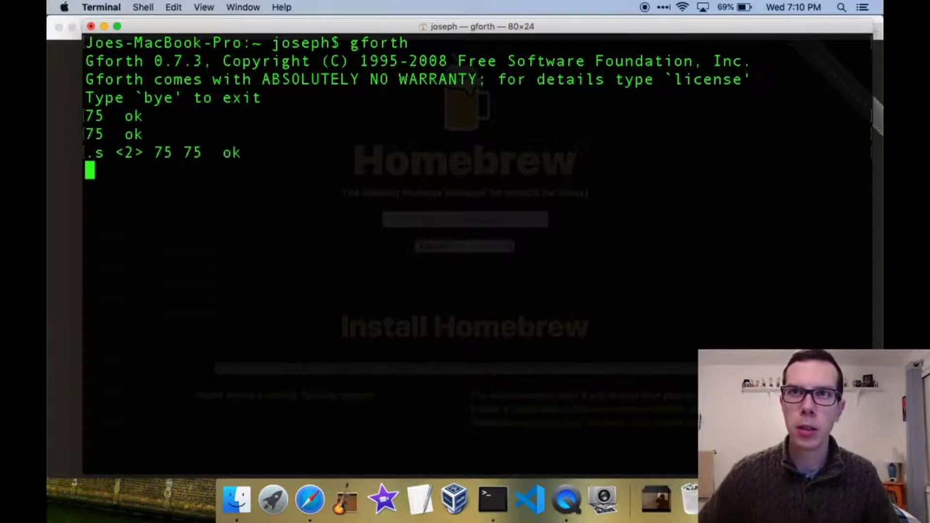